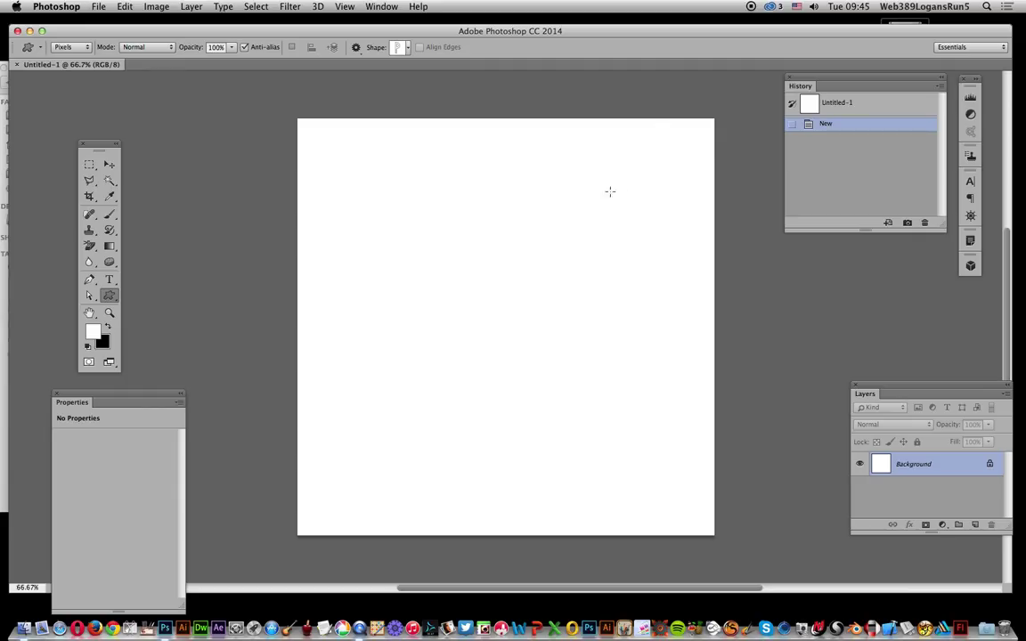
Switch from the blank Photoshop canvas to the Finder window behind it.
{"action": "left_click", "coordinate": [57, 7]}
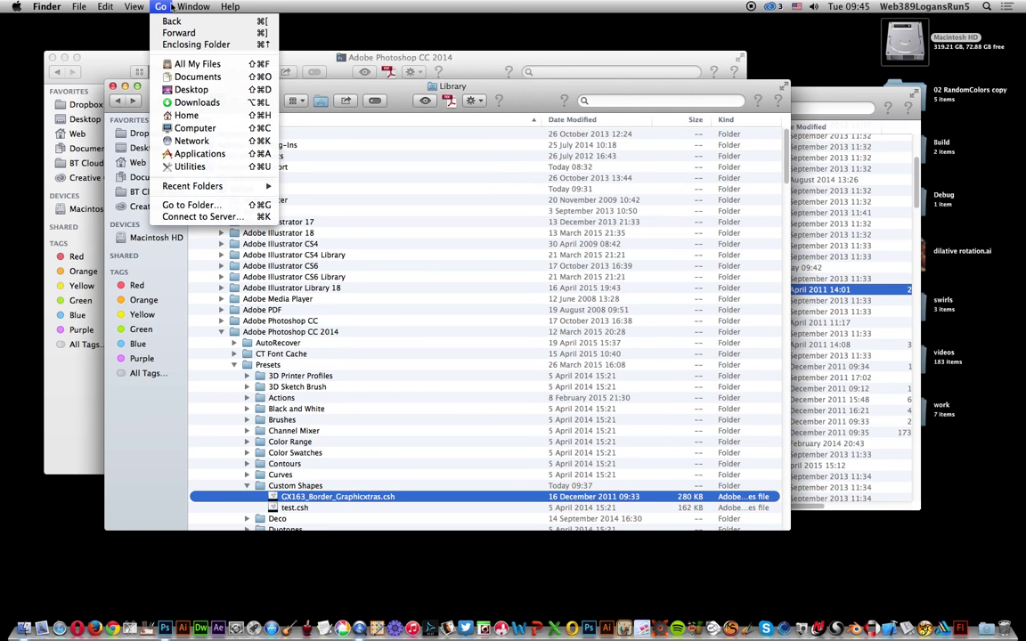
{"action": "mouse_move", "coordinate": [193, 205]}
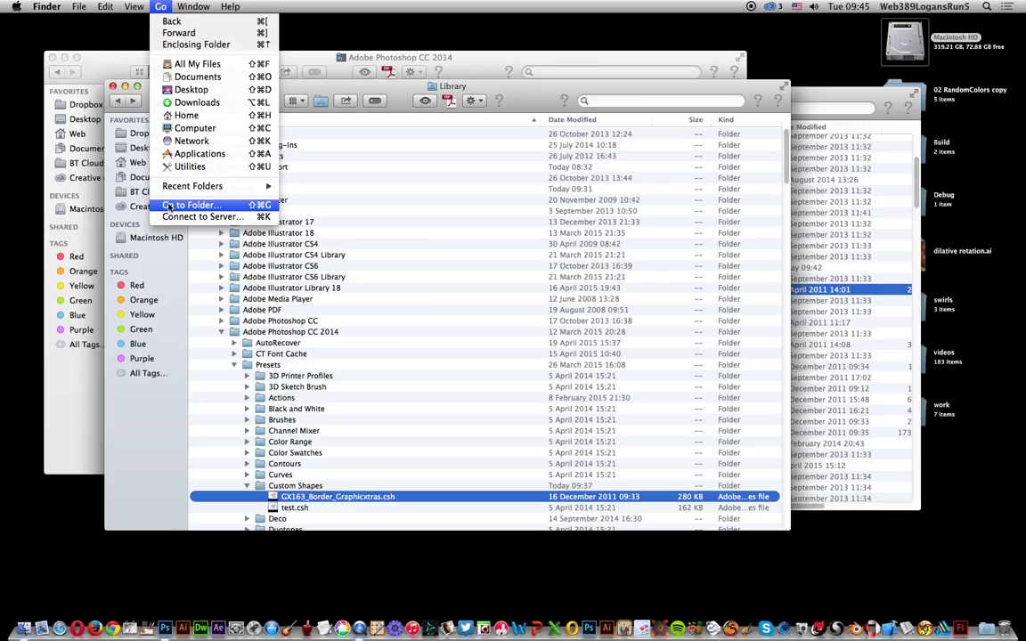
Browse ~/Library to the Photoshop CC 2014 Custom Shapes presets, select the border shapes .csh file, and return to Photoshop.
{"action": "left_click", "coordinate": [193, 205]}
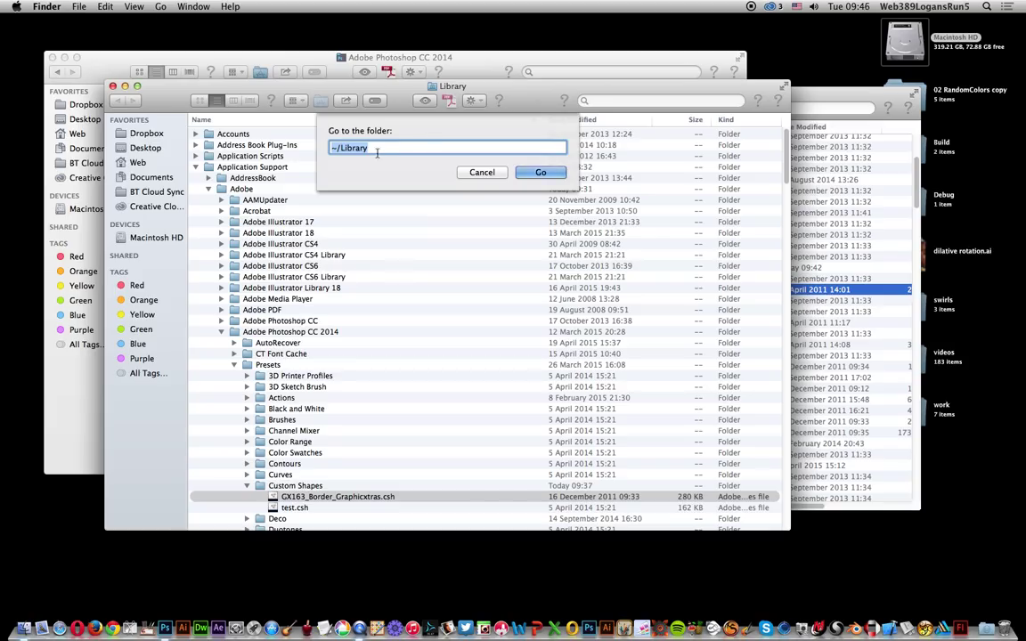
{"action": "mouse_move", "coordinate": [374, 148]}
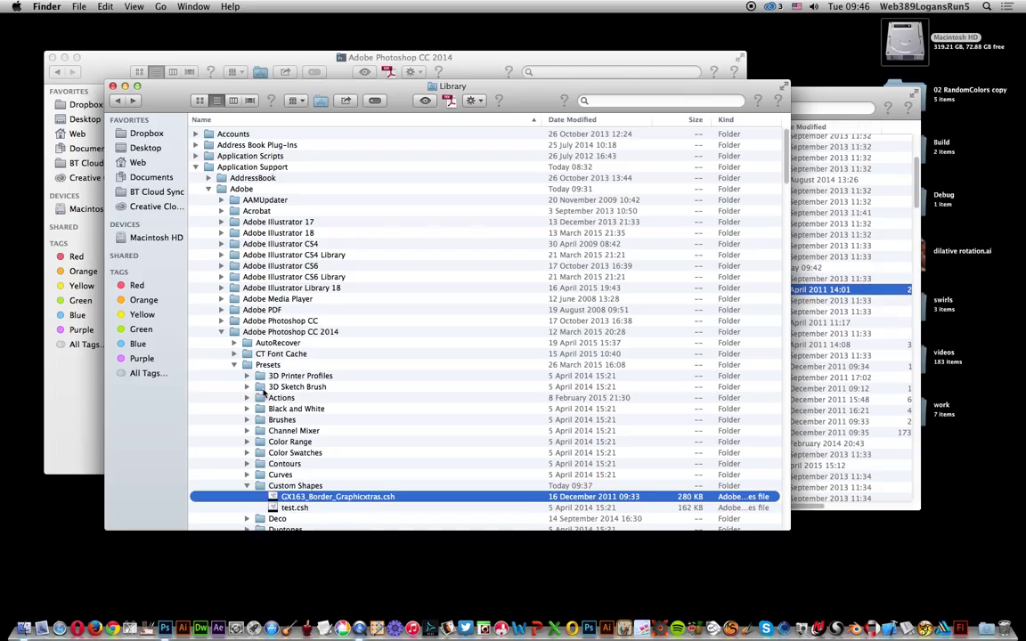
{"action": "mouse_move", "coordinate": [335, 337]}
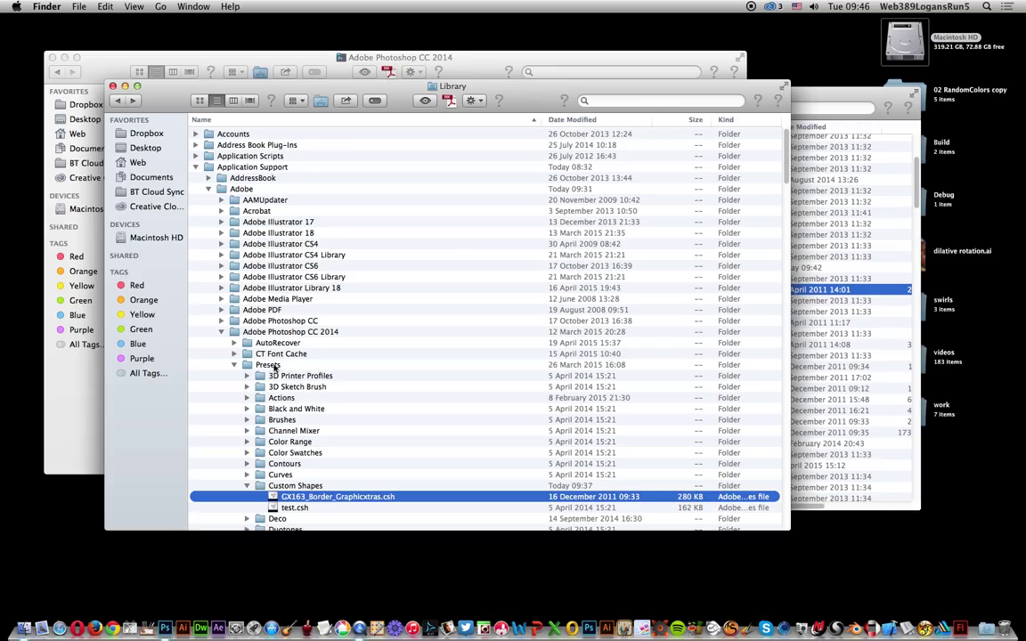
{"action": "left_click", "coordinate": [267, 353]}
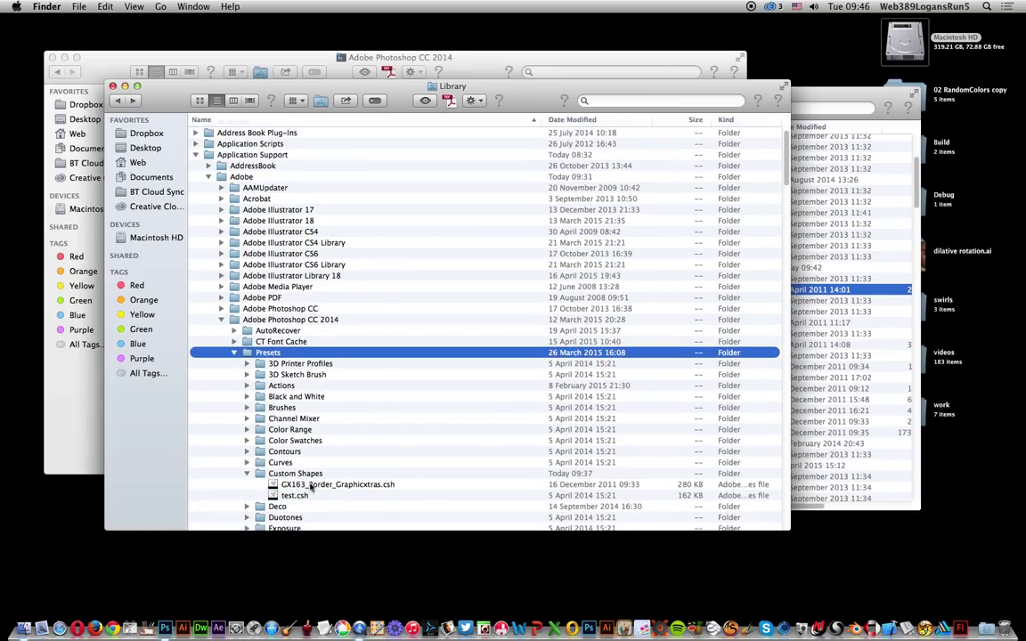
{"action": "left_click", "coordinate": [337, 485]}
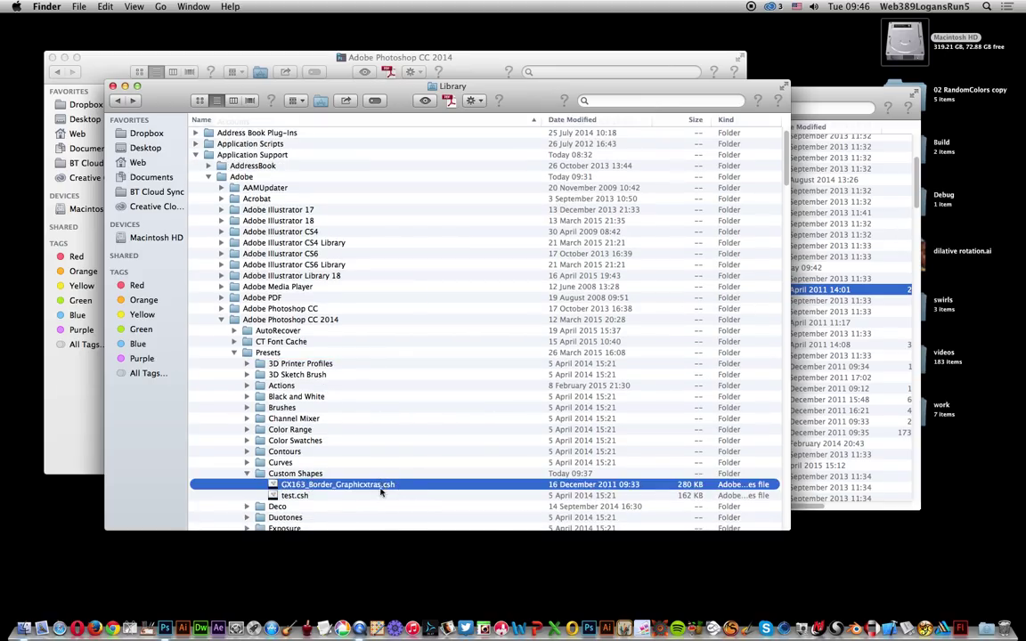
{"action": "mouse_move", "coordinate": [388, 491]}
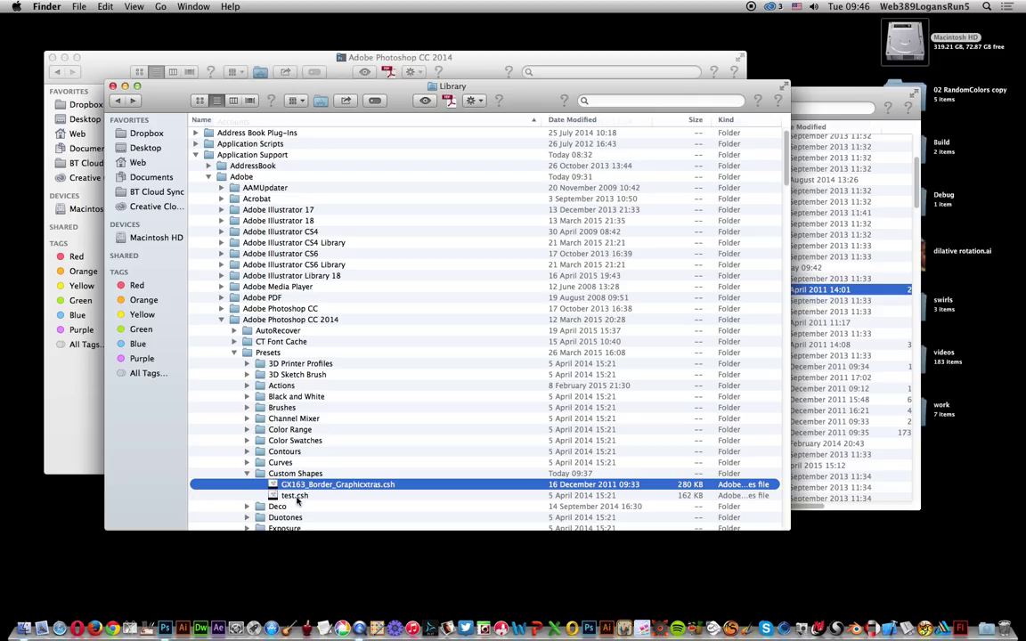
{"action": "left_click", "coordinate": [294, 495]}
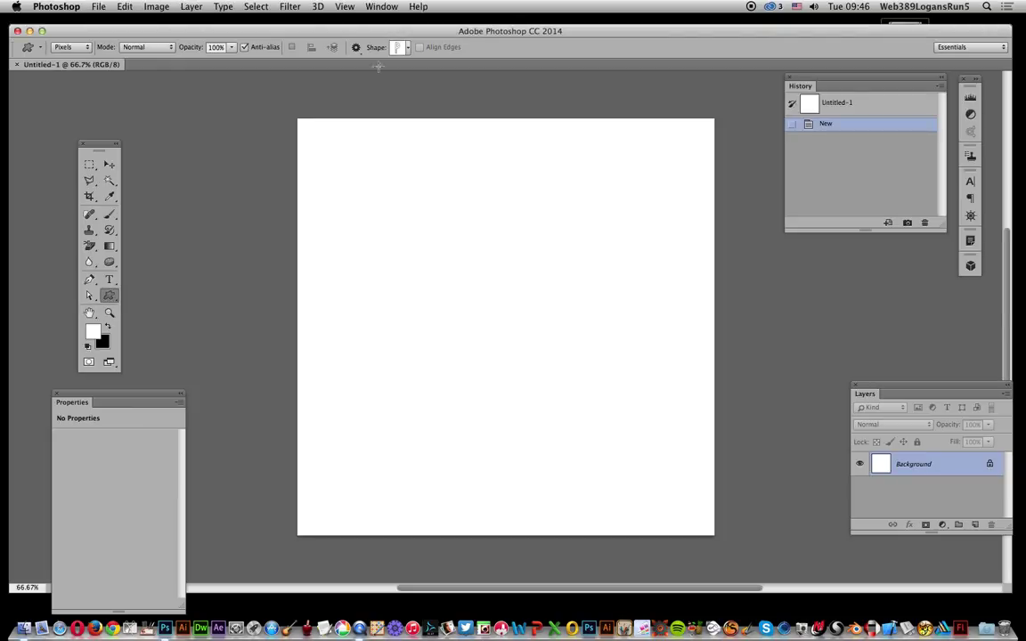
Show the Custom Shape picker's gear menu listing the available shape sets.
{"action": "left_click", "coordinate": [399, 46]}
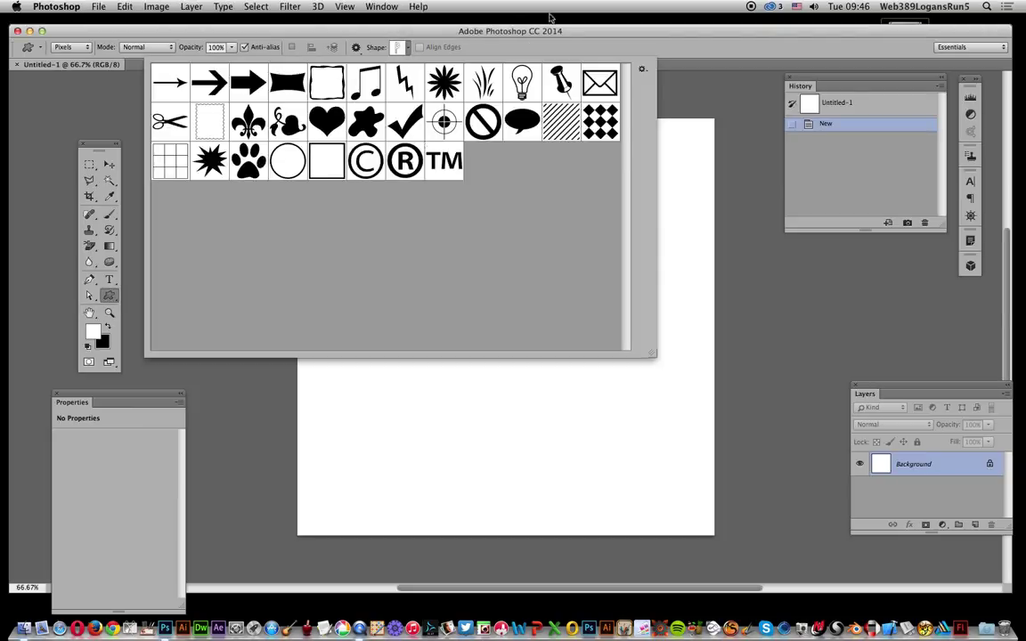
{"action": "left_click", "coordinate": [642, 71]}
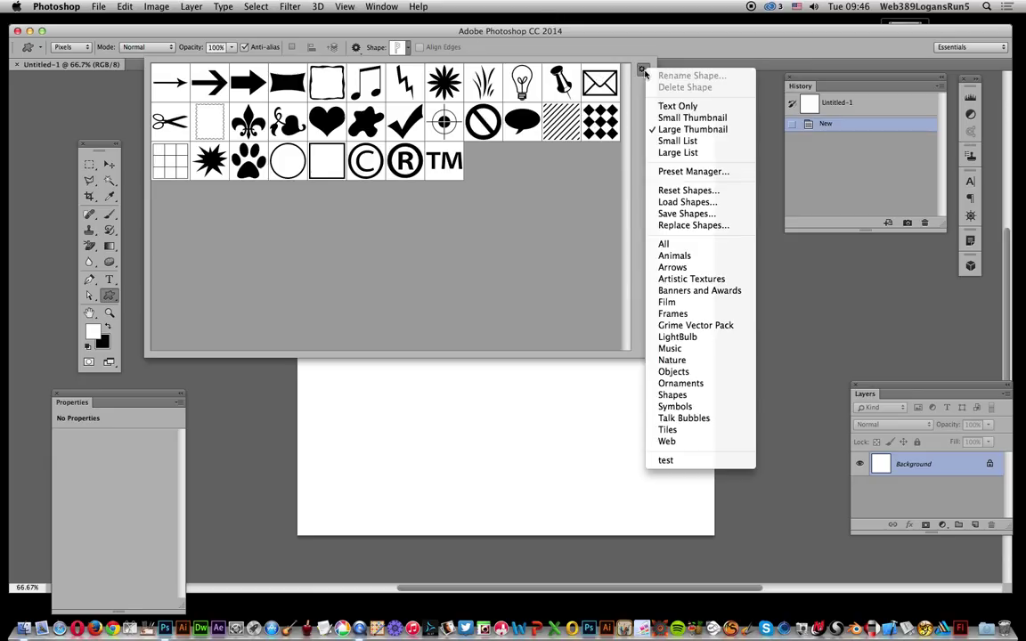
{"action": "mouse_move", "coordinate": [666, 460]}
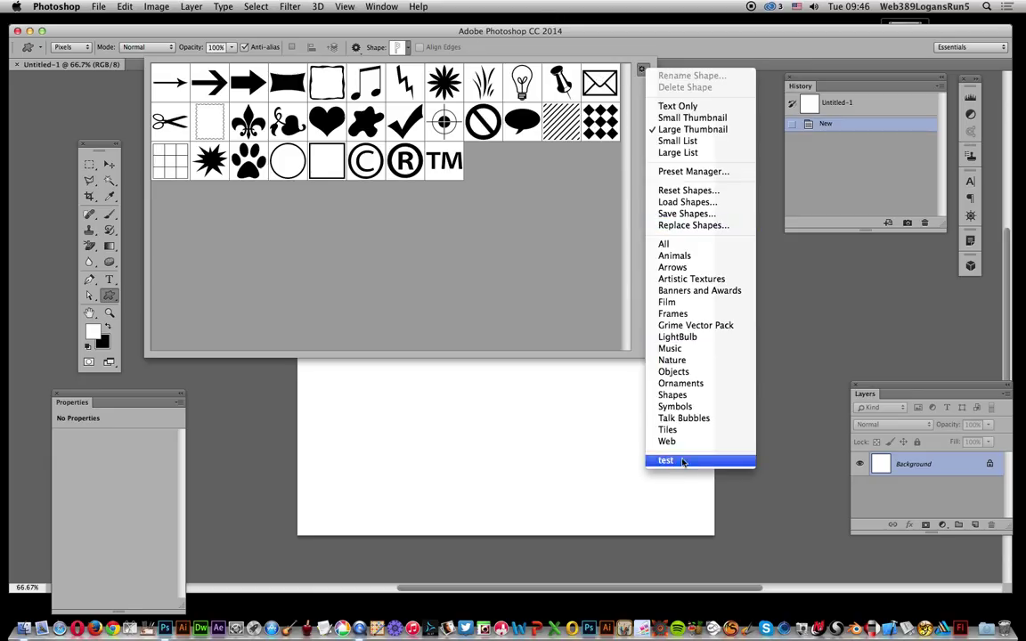
{"action": "mouse_move", "coordinate": [688, 201]}
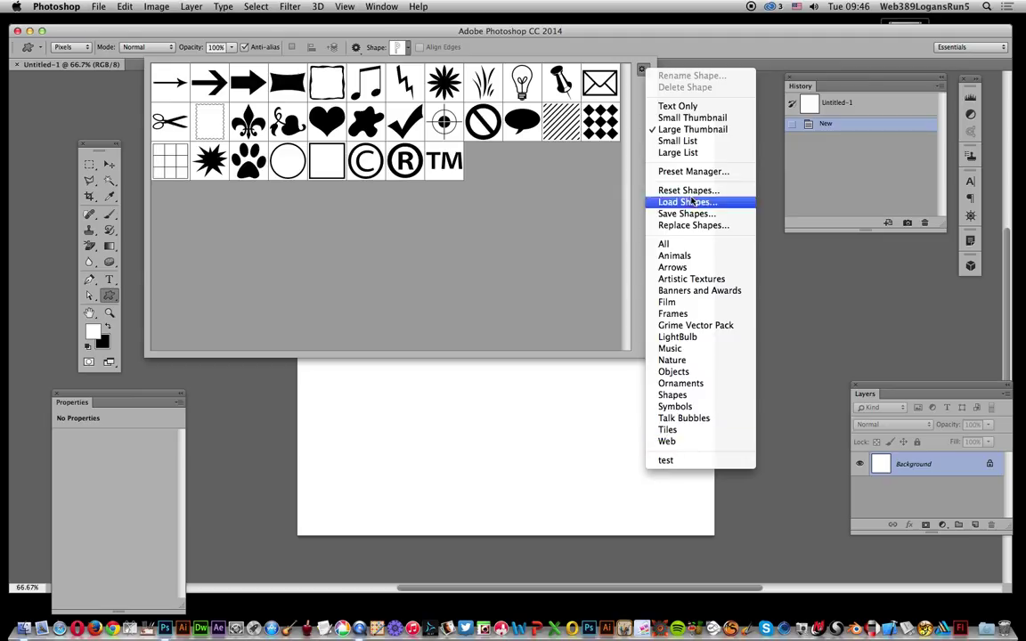
{"action": "mouse_move", "coordinate": [670, 453]}
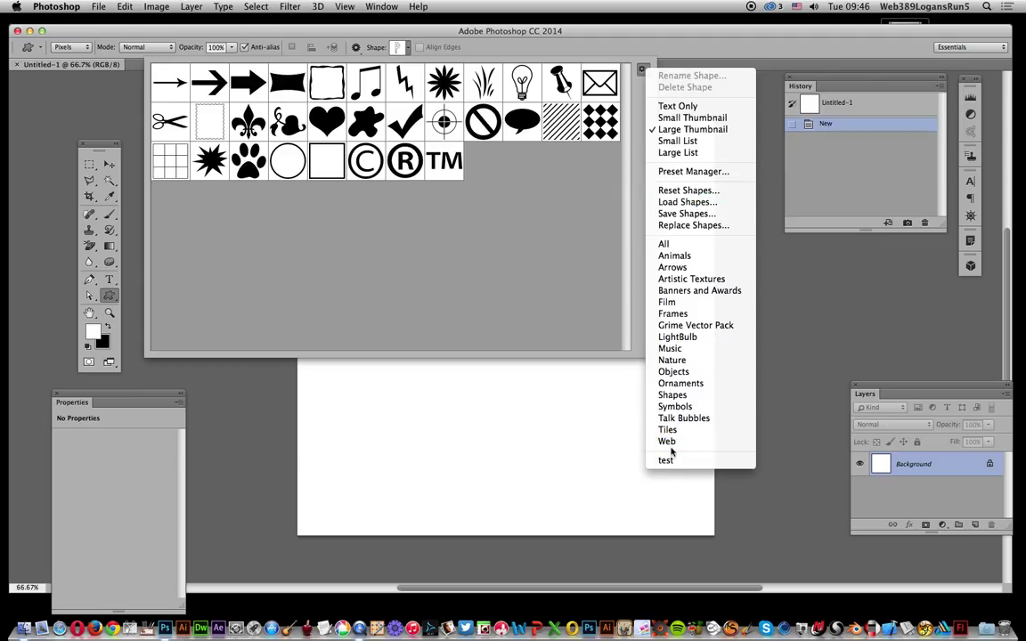
{"action": "mouse_move", "coordinate": [673, 267]}
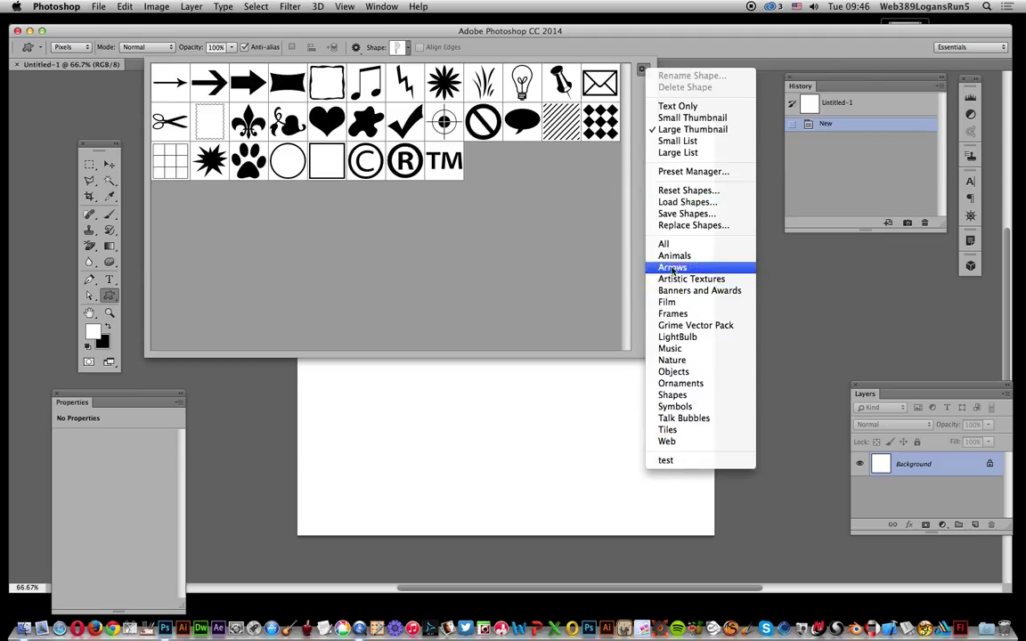
{"action": "mouse_move", "coordinate": [691, 278]}
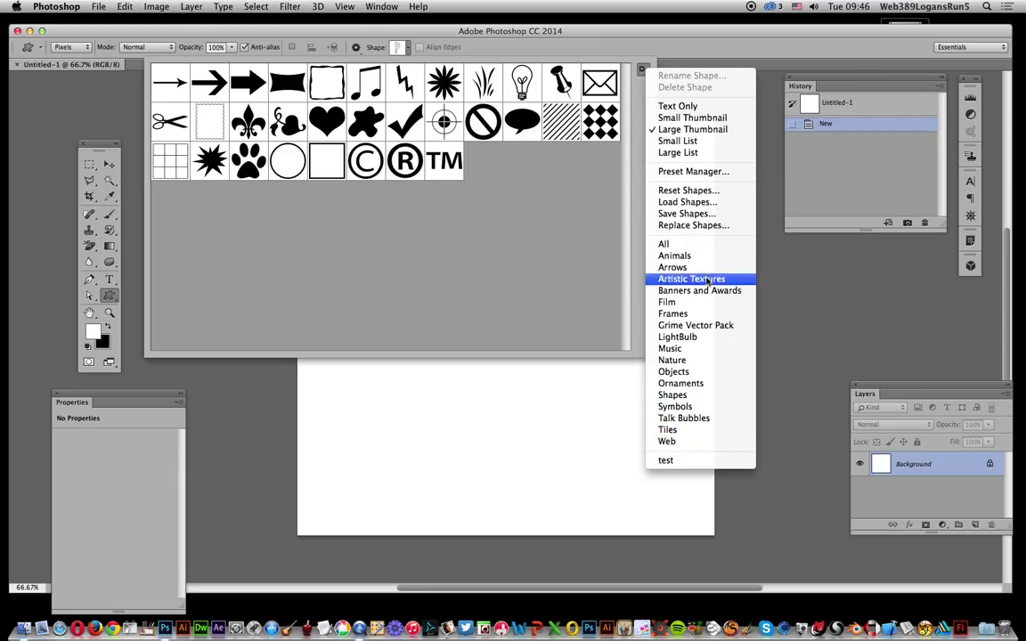
{"action": "mouse_move", "coordinate": [612, 303]}
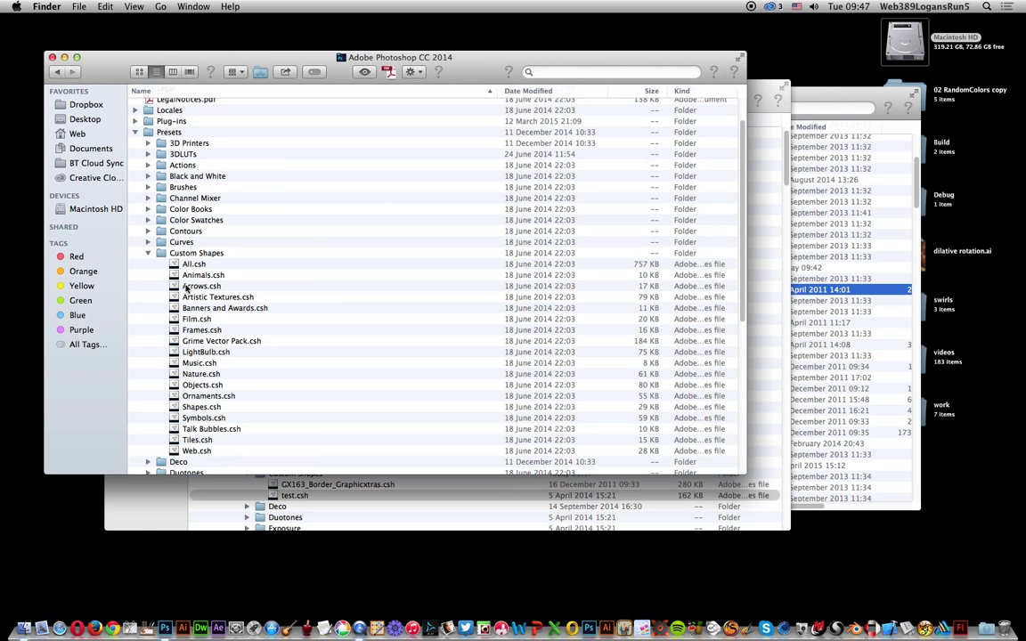
Scroll the Finder list to reveal GX110_Frames_Shapes.csh inside the Photoshop shapes collection.
{"action": "scroll", "scroll_direction": "up", "scroll_amount": 3}
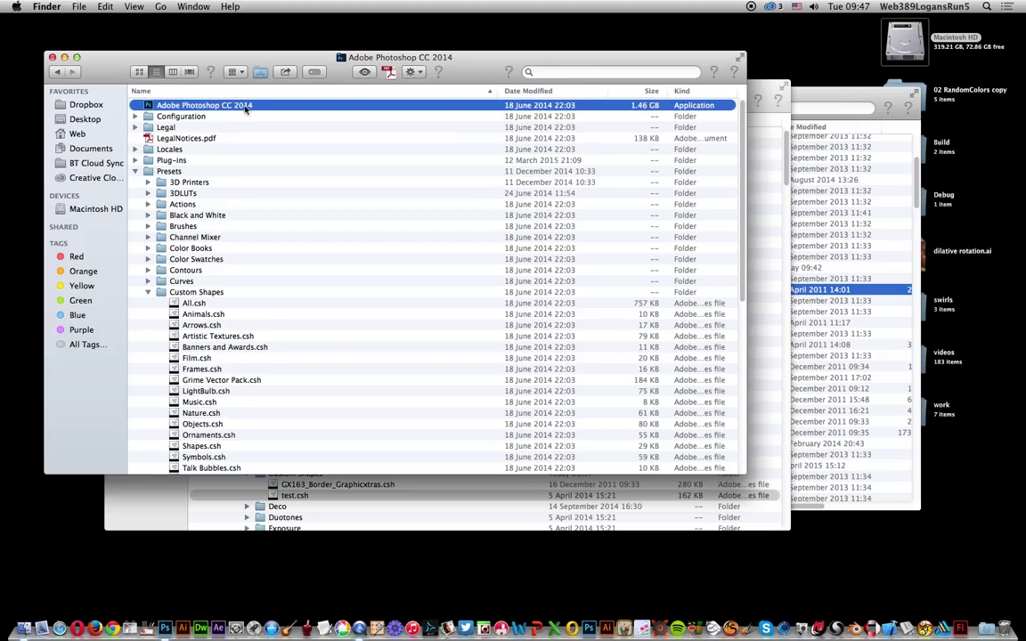
{"action": "mouse_move", "coordinate": [200, 192]}
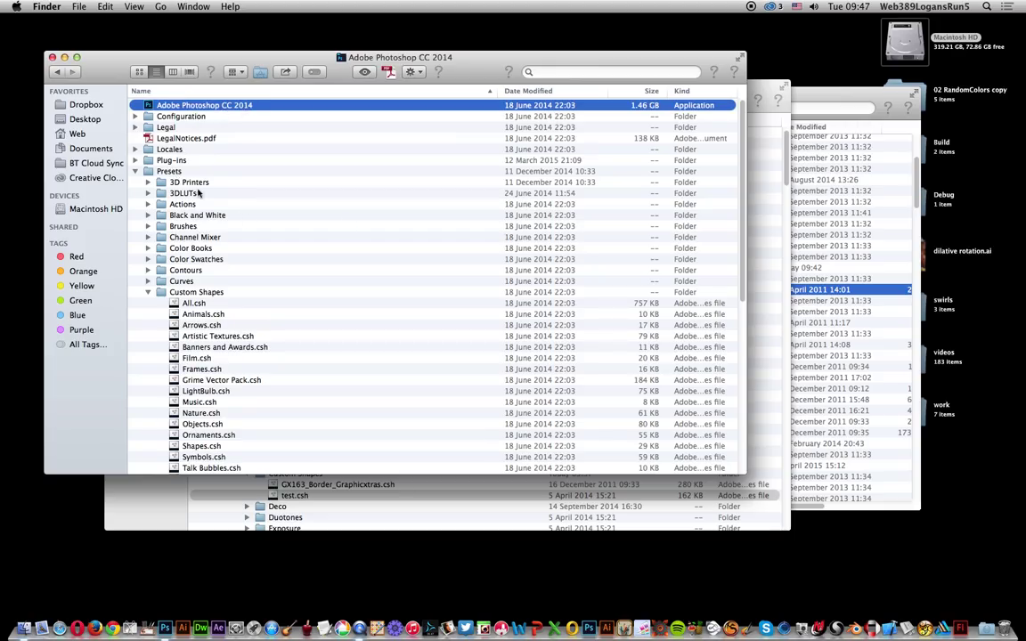
{"action": "mouse_move", "coordinate": [225, 299]}
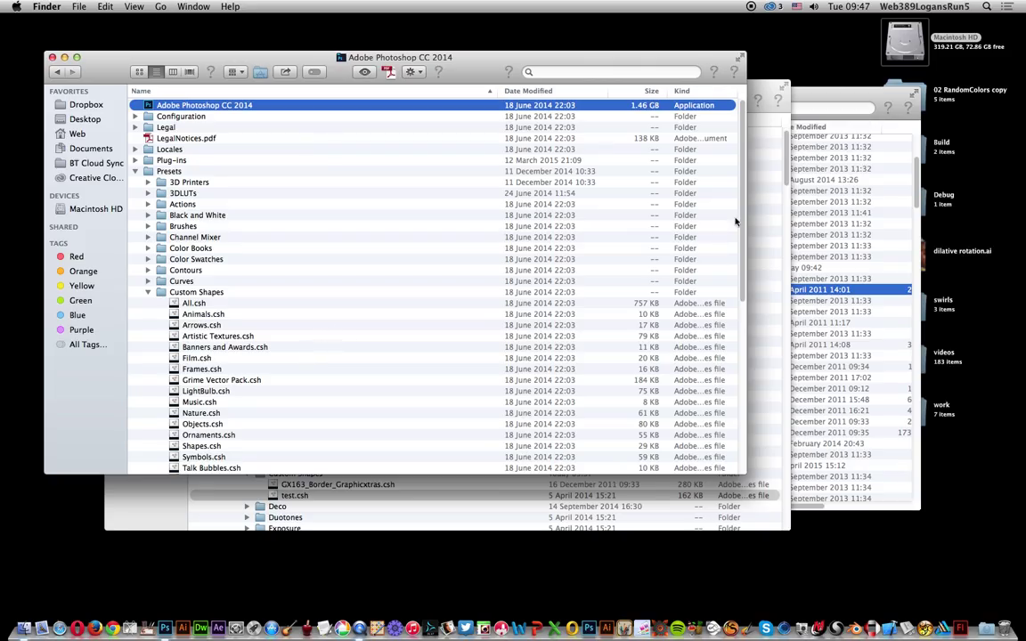
{"action": "mouse_move", "coordinate": [763, 93]}
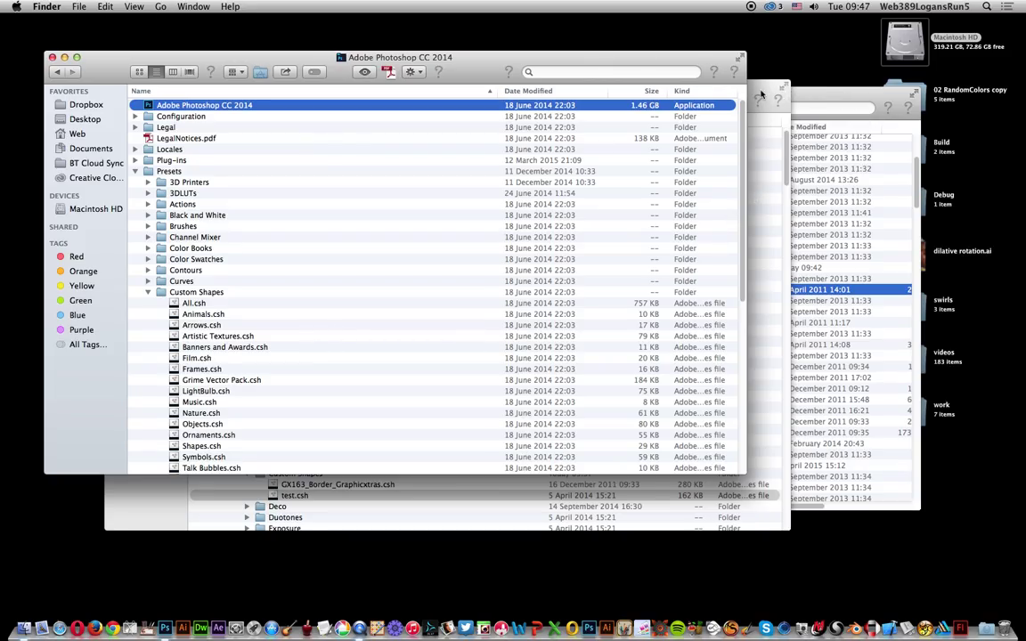
{"action": "mouse_move", "coordinate": [806, 93]}
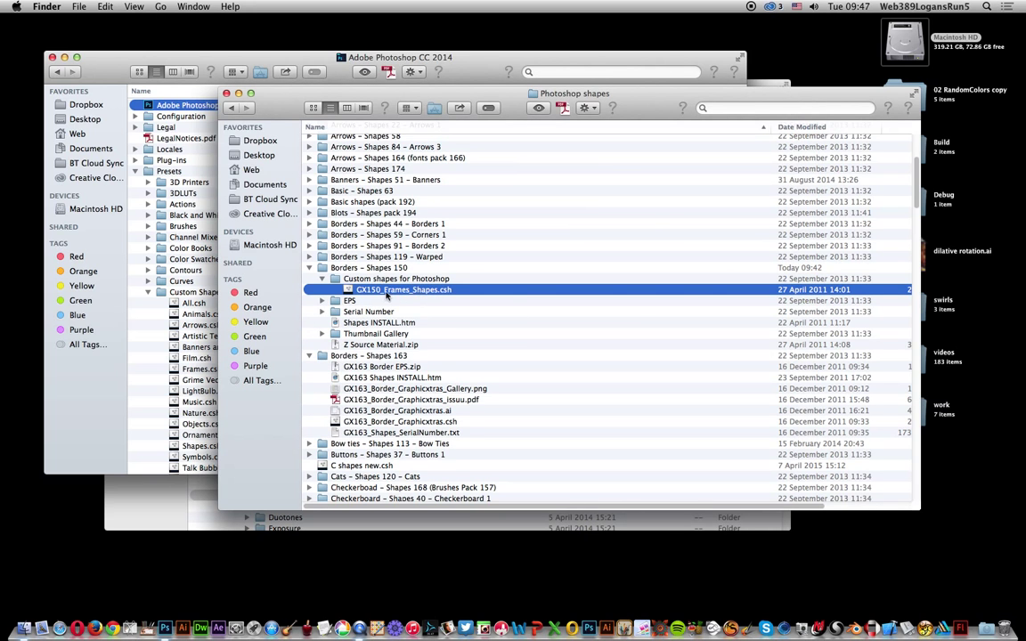
{"action": "mouse_move", "coordinate": [446, 299]}
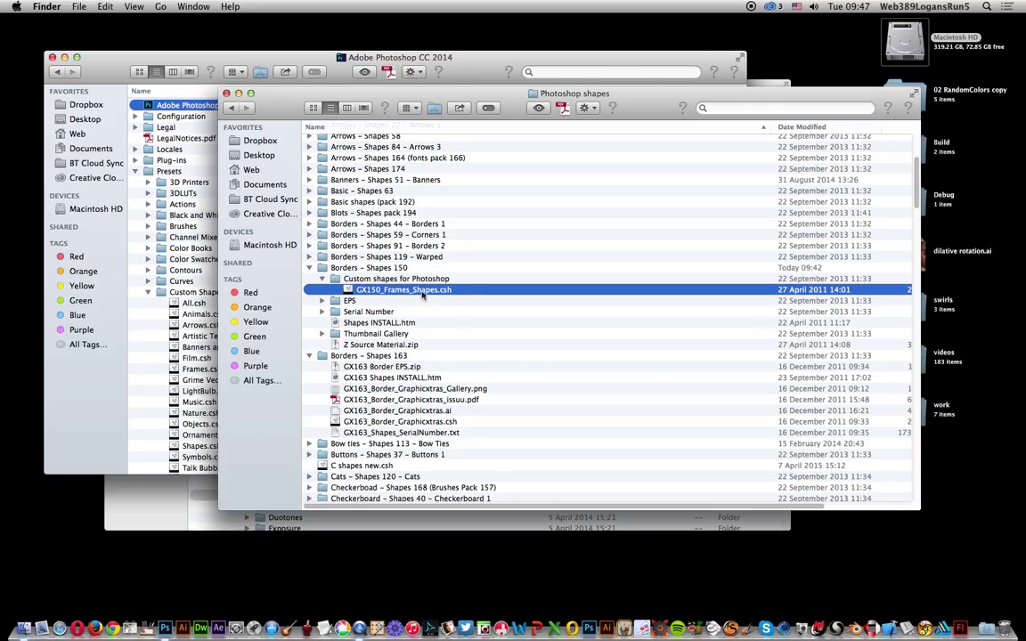
{"action": "mouse_move", "coordinate": [414, 377]}
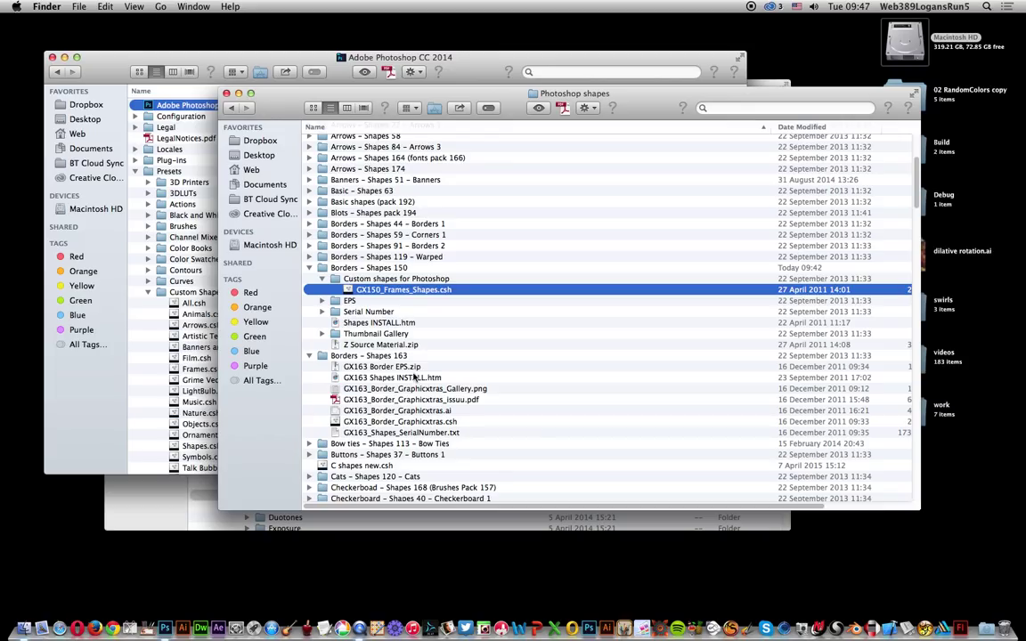
{"action": "mouse_move", "coordinate": [414, 369]}
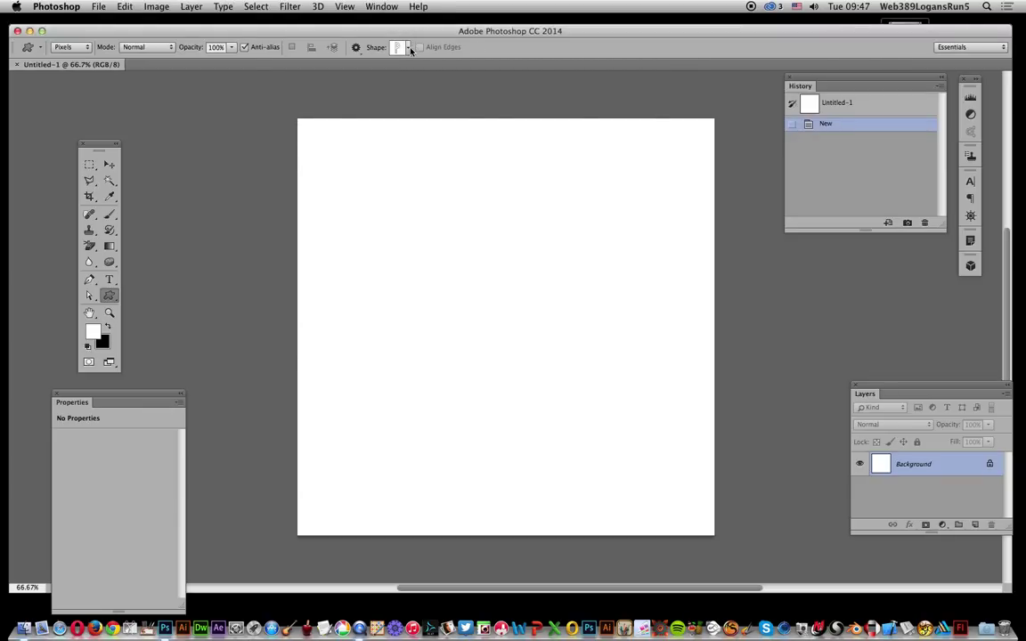
Load GX113_BowTies_001.csh into the Custom Shape picker via Load Shapes and reopen the gear menu.
{"action": "left_click", "coordinate": [398, 46]}
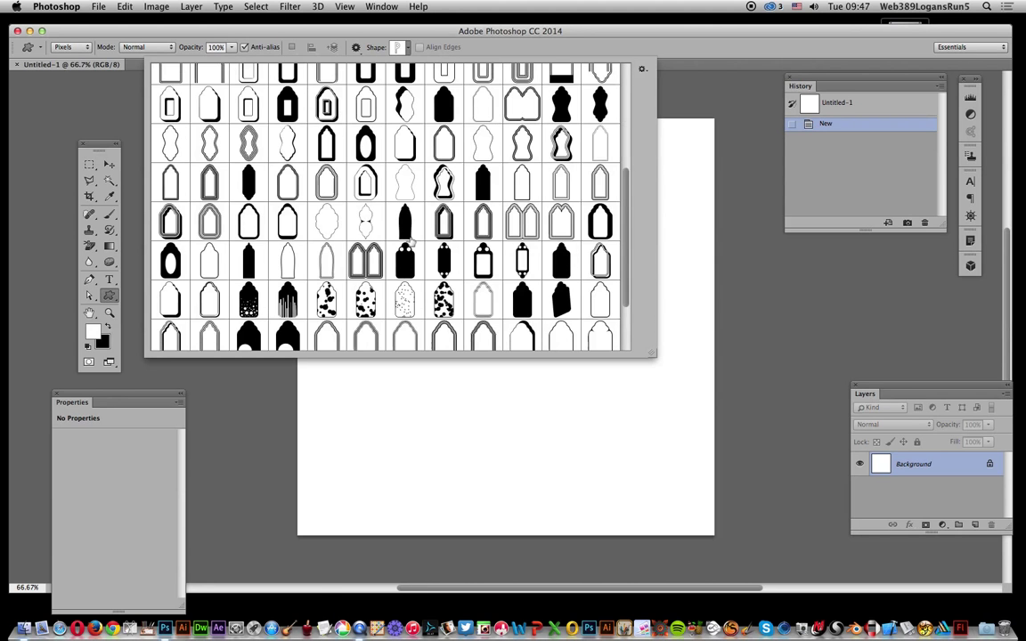
{"action": "scroll", "scroll_direction": "down", "scroll_amount": 3}
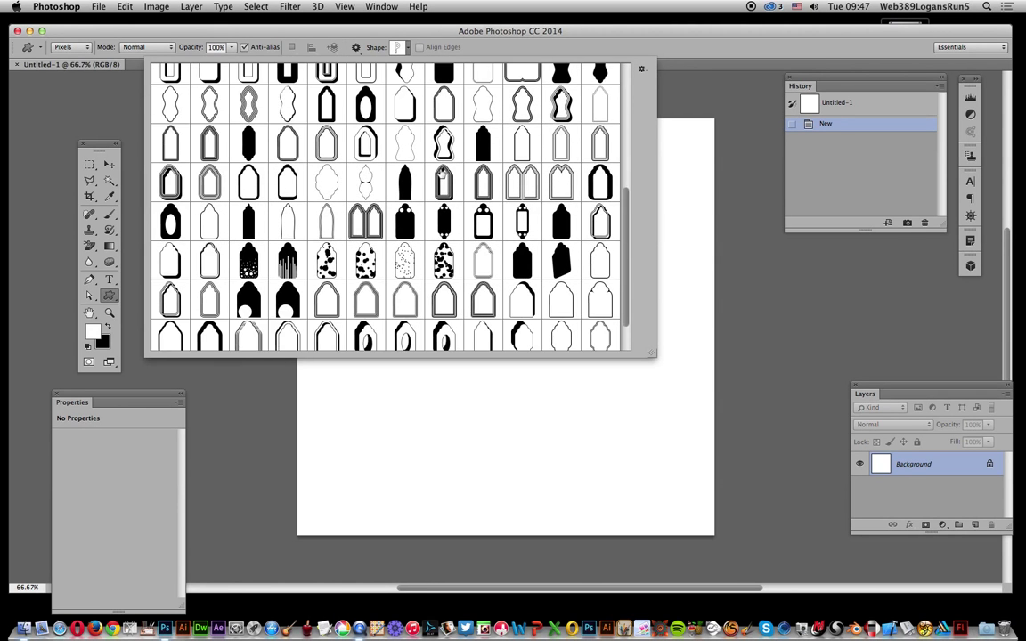
{"action": "scroll", "scroll_direction": "up", "scroll_amount": 3}
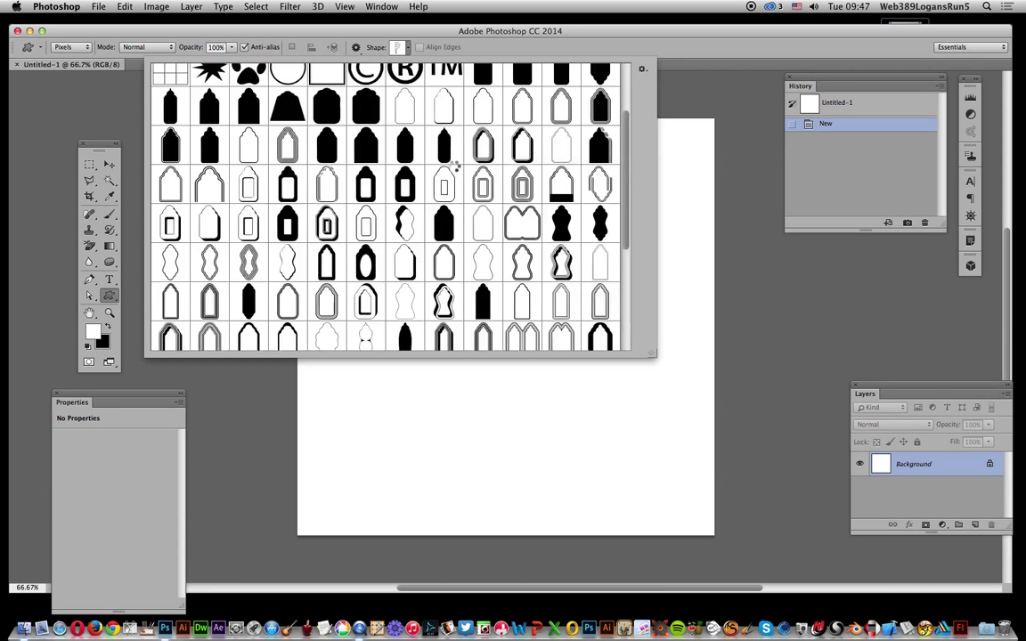
{"action": "scroll", "scroll_direction": "up", "scroll_amount": 3}
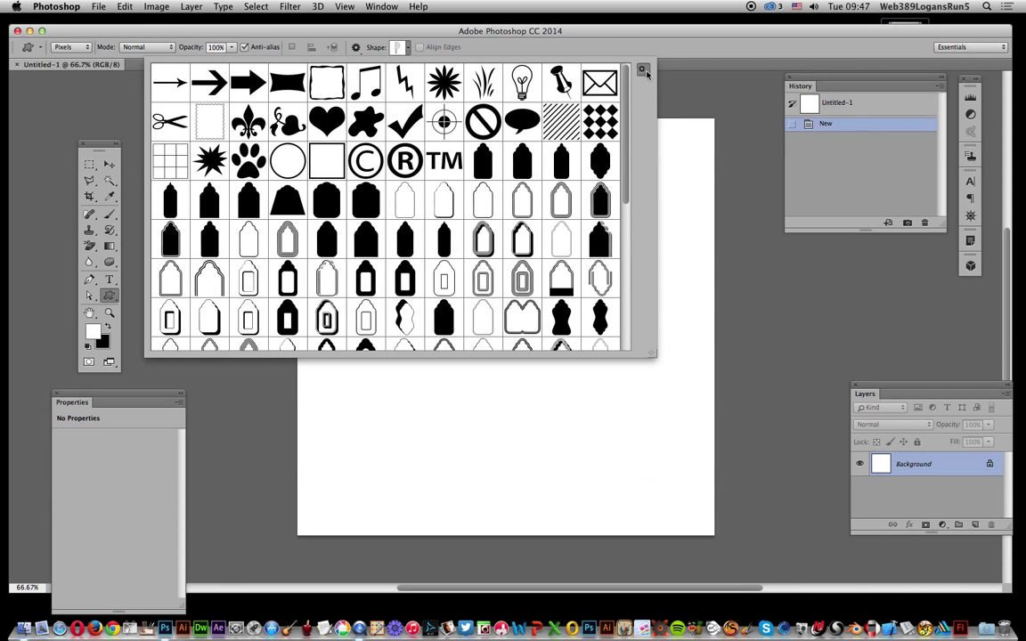
{"action": "left_click", "coordinate": [641, 69]}
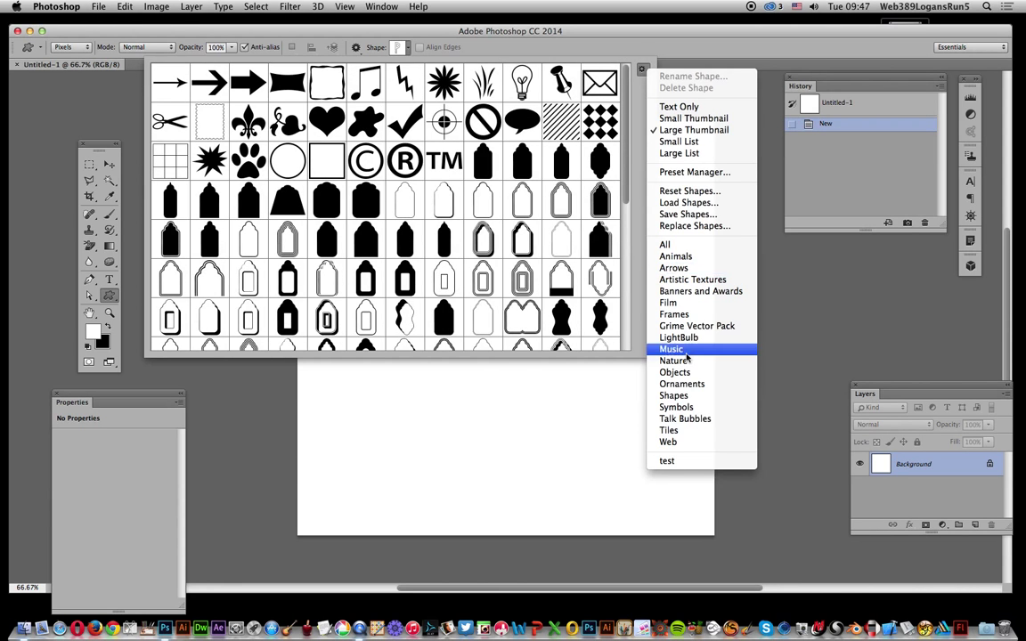
{"action": "mouse_move", "coordinate": [688, 203]}
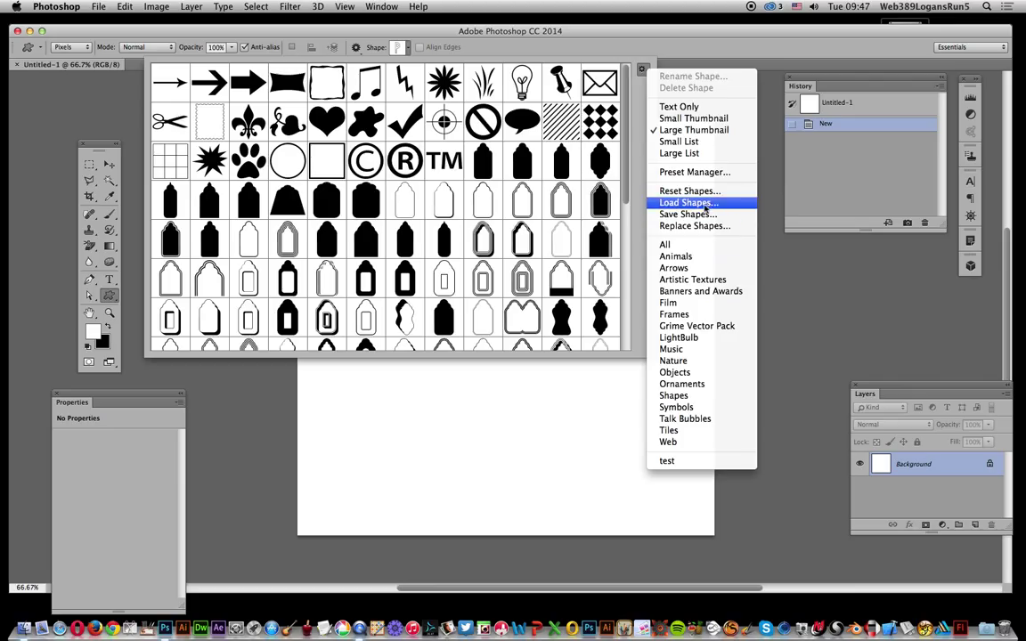
{"action": "mouse_move", "coordinate": [424, 303]}
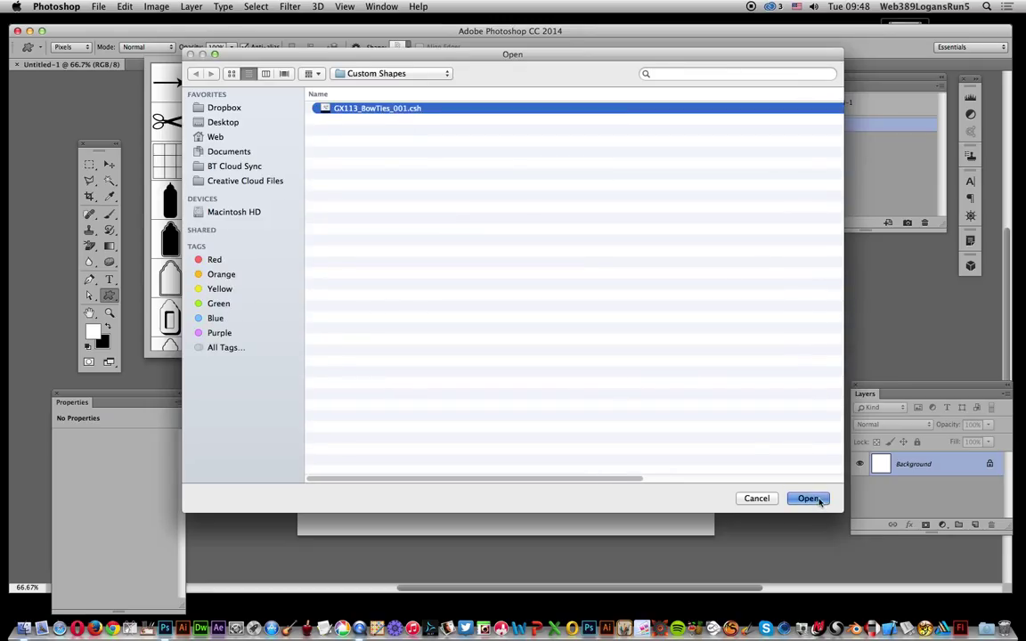
{"action": "left_click", "coordinate": [809, 499]}
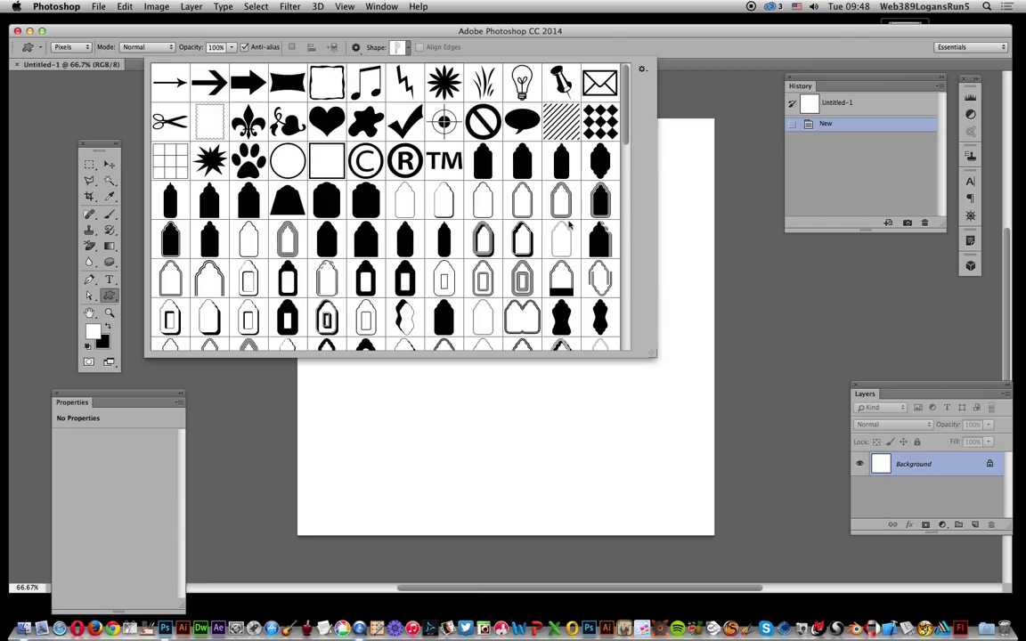
{"action": "scroll", "scroll_direction": "down", "scroll_amount": 3}
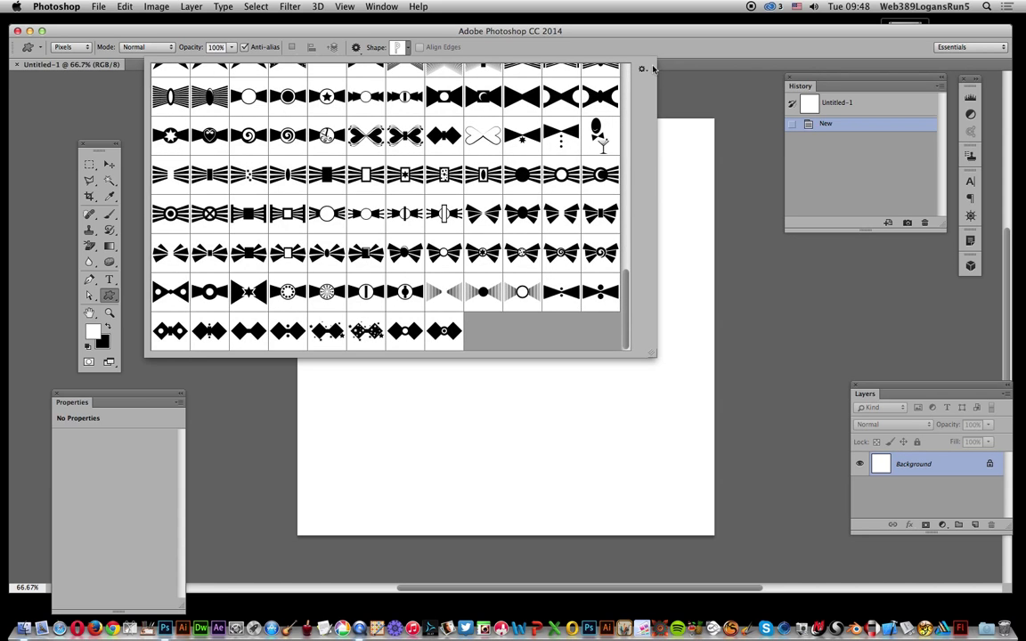
{"action": "left_click", "coordinate": [641, 69]}
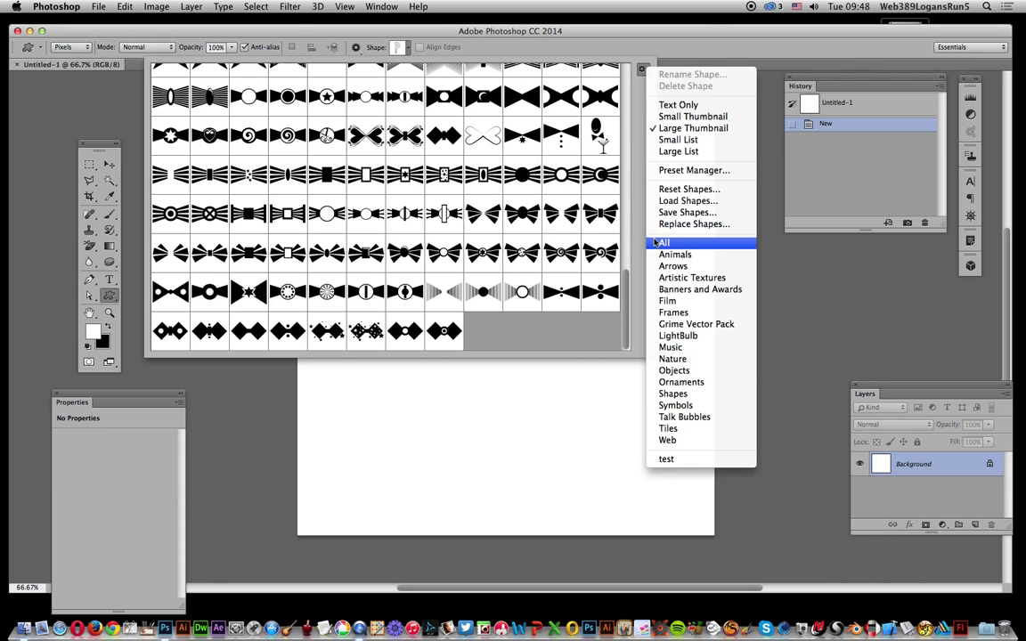
{"action": "mouse_move", "coordinate": [700, 228]}
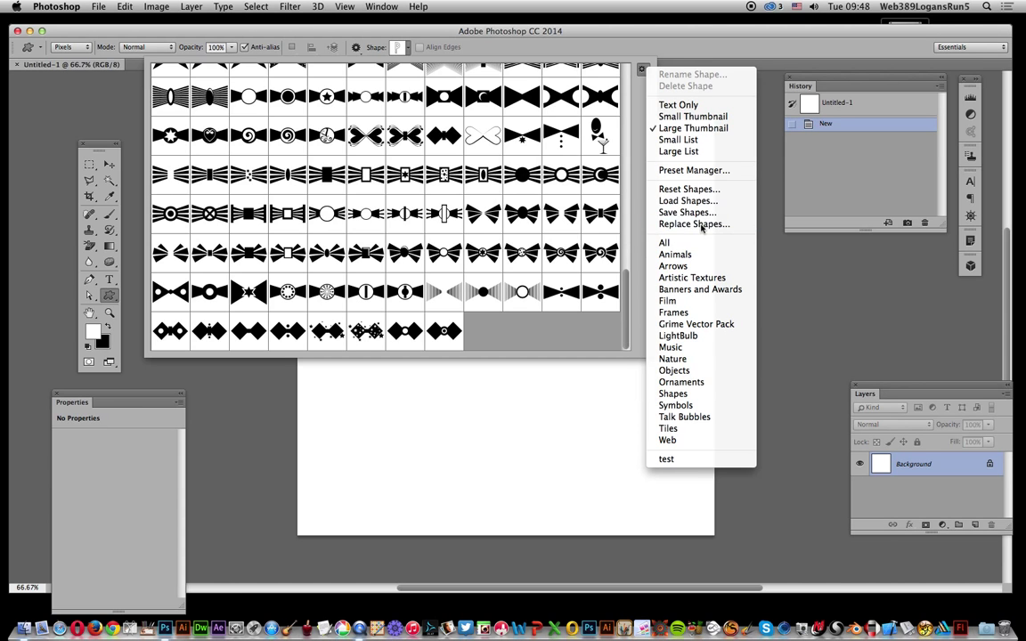
Start Replace Shapes with the bow ties file, then cancel so the loaded bow tie shapes stay.
{"action": "left_click", "coordinate": [688, 200]}
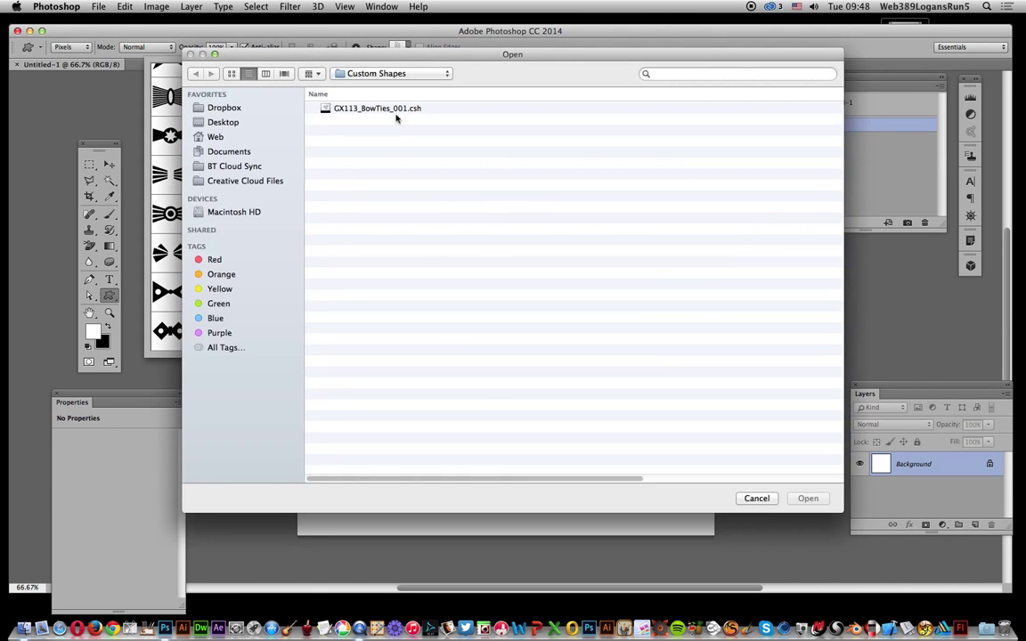
{"action": "left_click", "coordinate": [378, 108]}
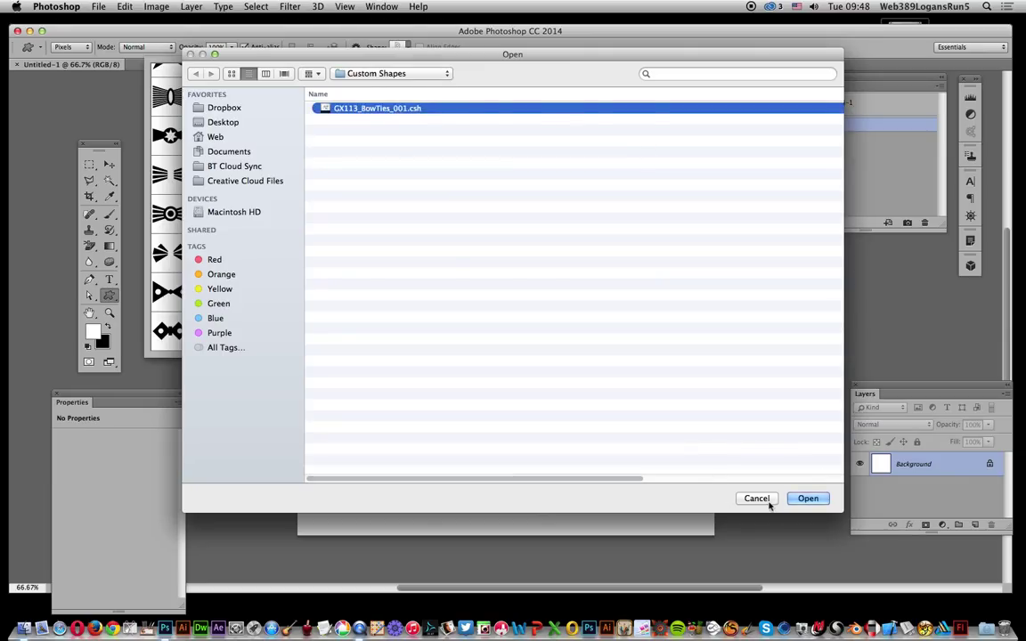
{"action": "left_click", "coordinate": [809, 499]}
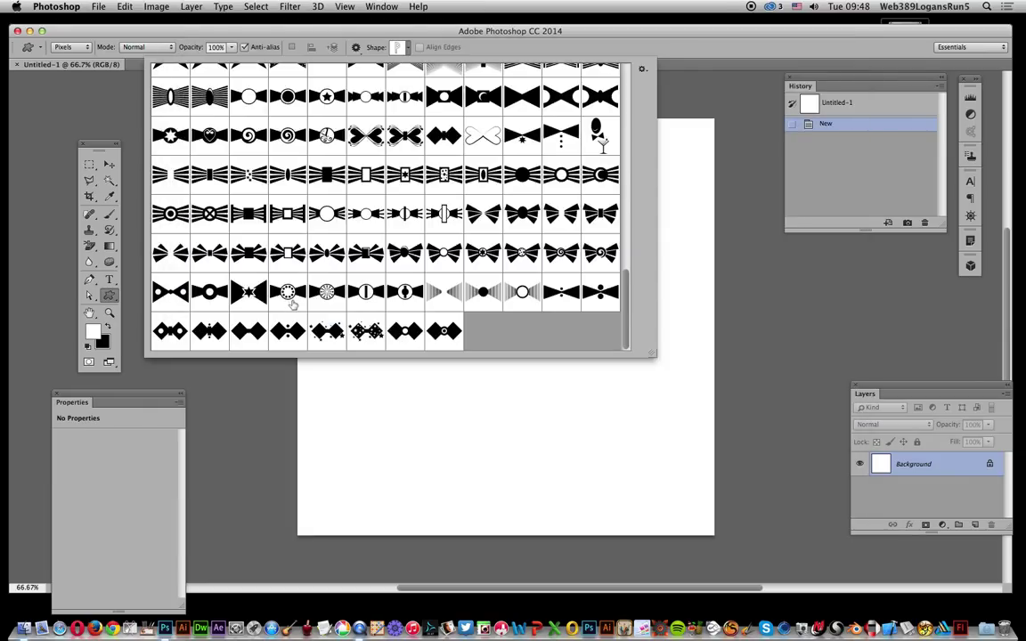
{"action": "mouse_move", "coordinate": [326, 175]}
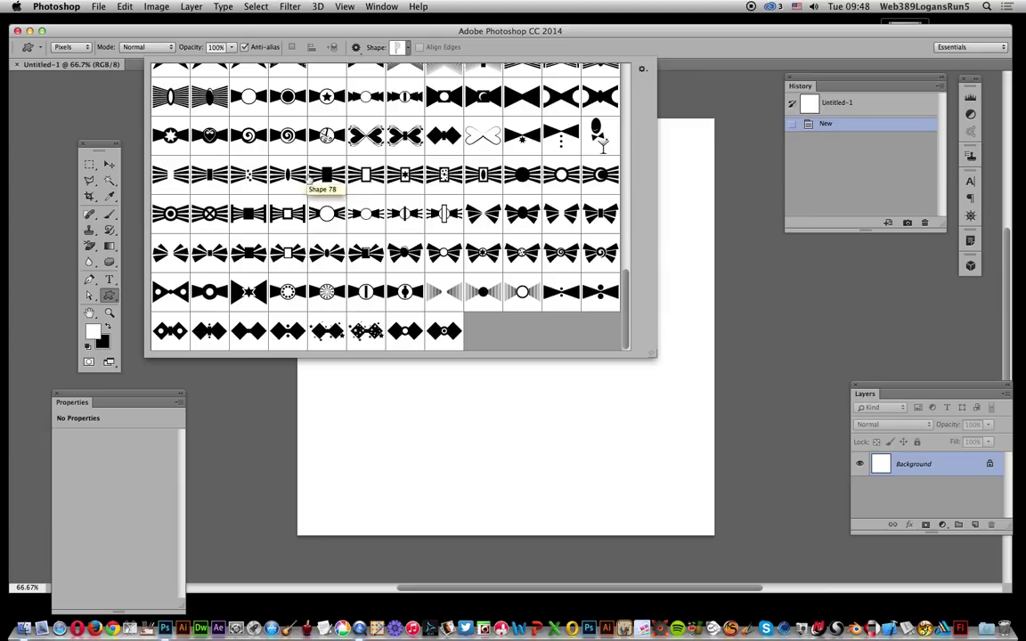
{"action": "mouse_move", "coordinate": [365, 136]}
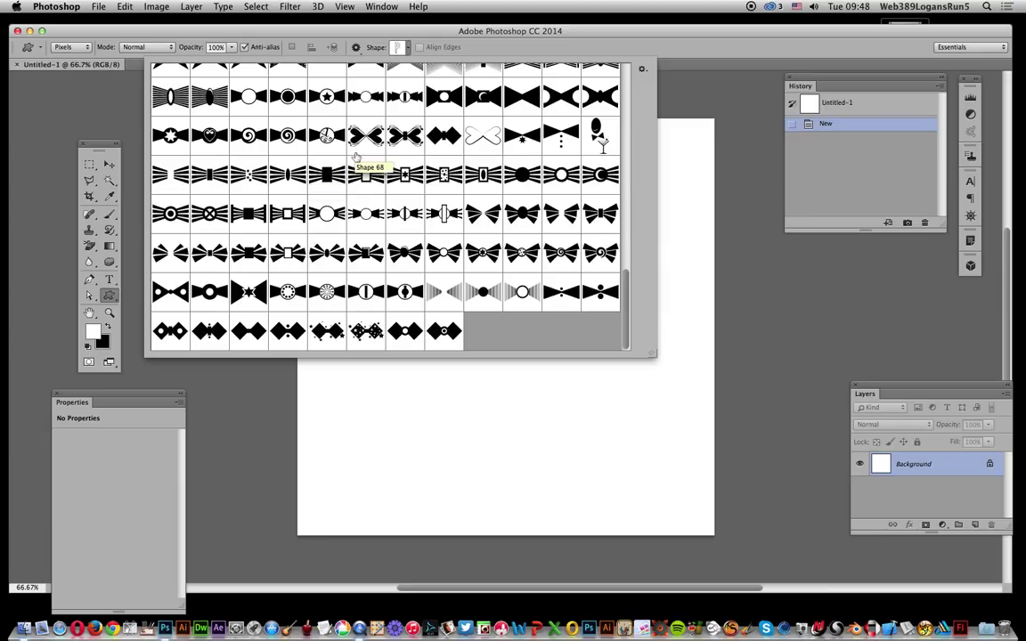
{"action": "mouse_move", "coordinate": [570, 6]}
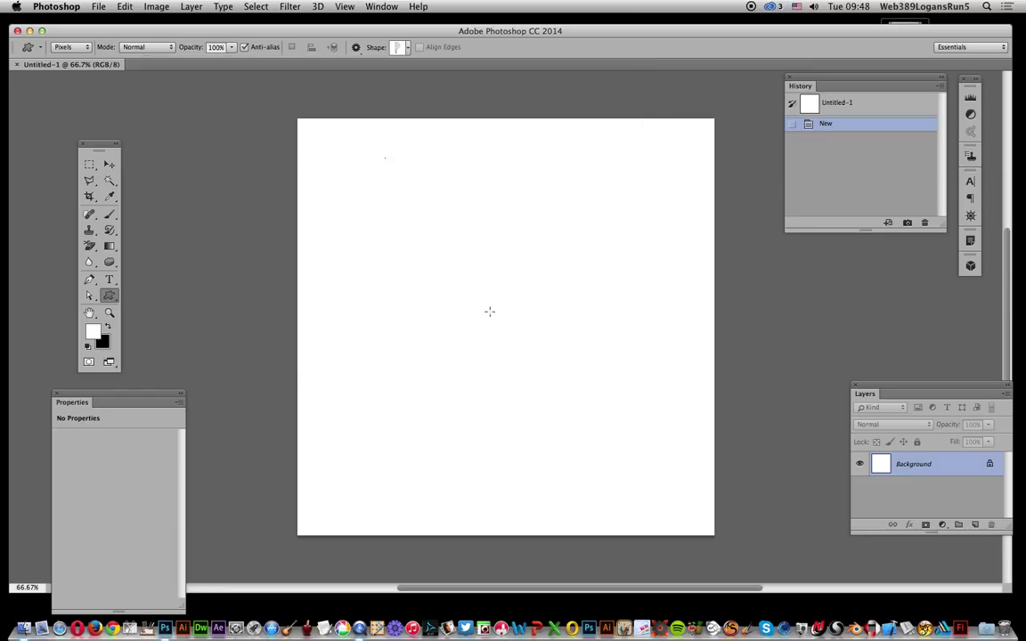
Draw a large black-outlined P-shaped custom shape down the white canvas.
{"action": "left_click", "coordinate": [109, 296]}
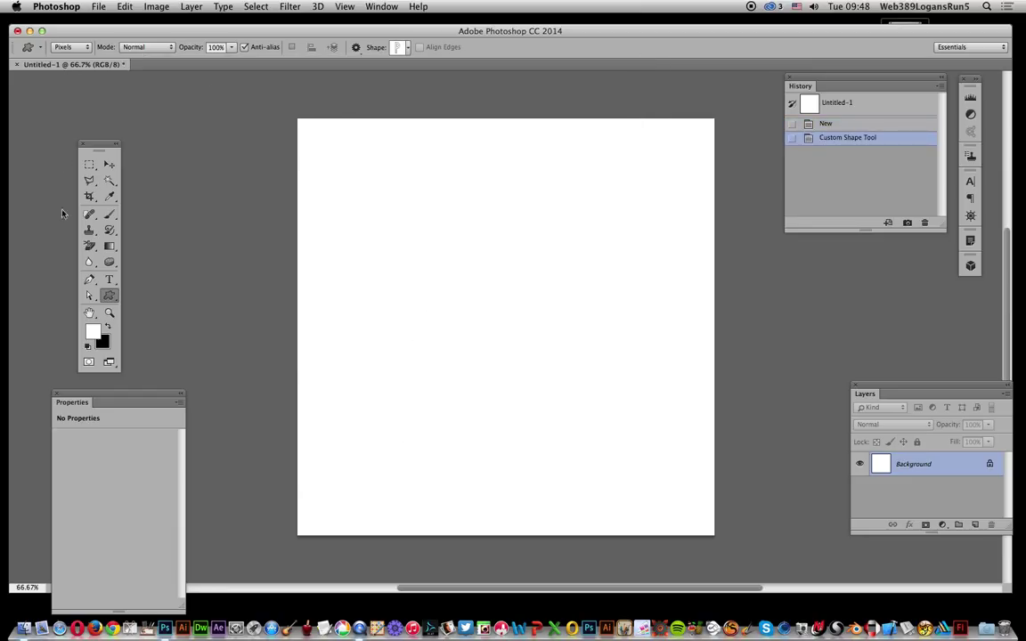
{"action": "left_click_drag", "start_coordinate": [365, 143], "coordinate": [519, 380]}
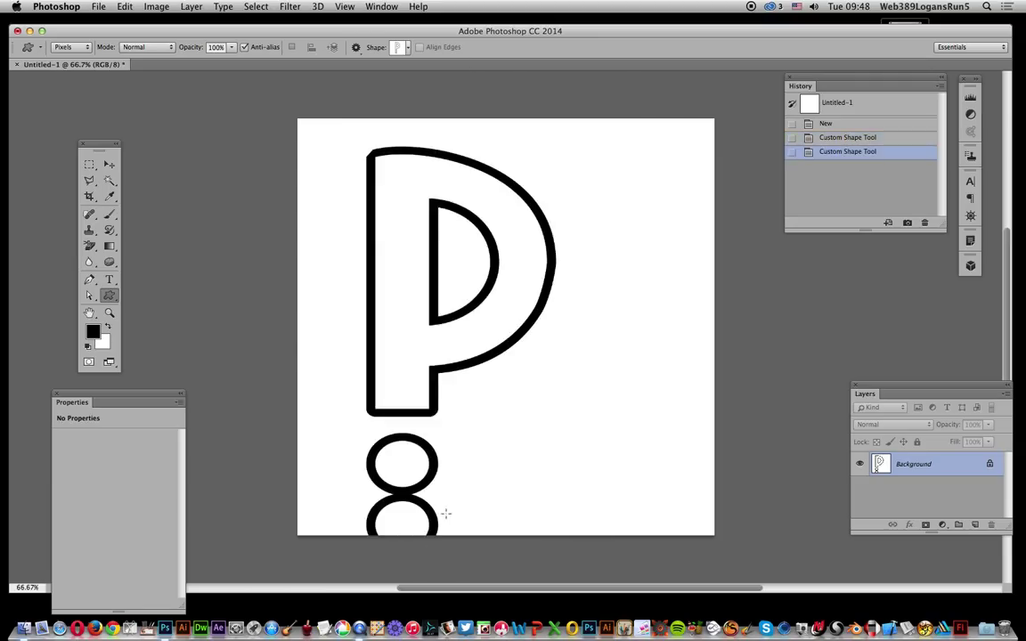
{"action": "mouse_move", "coordinate": [453, 573]}
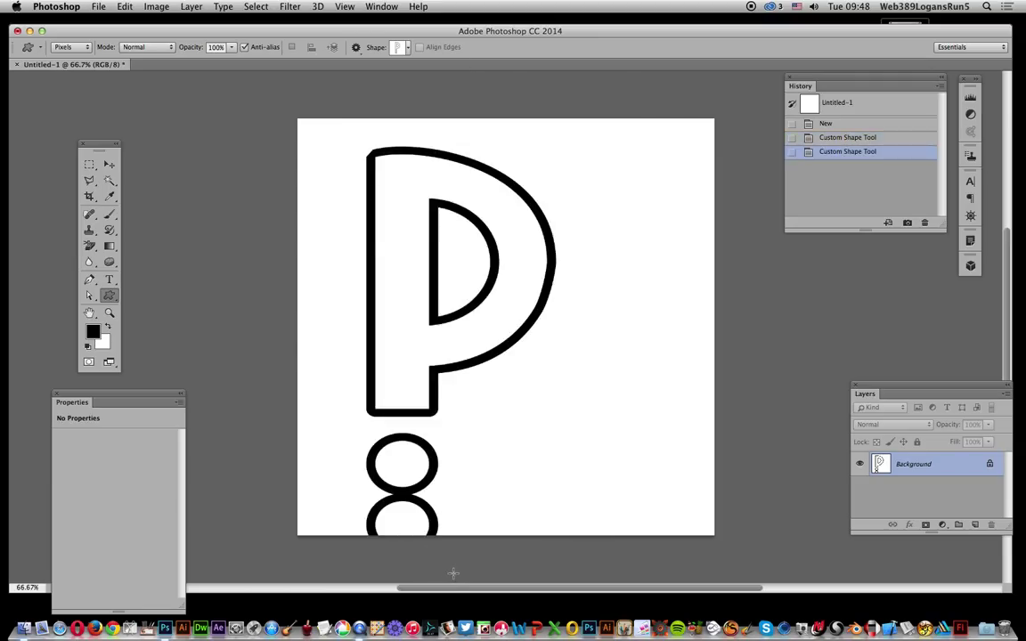